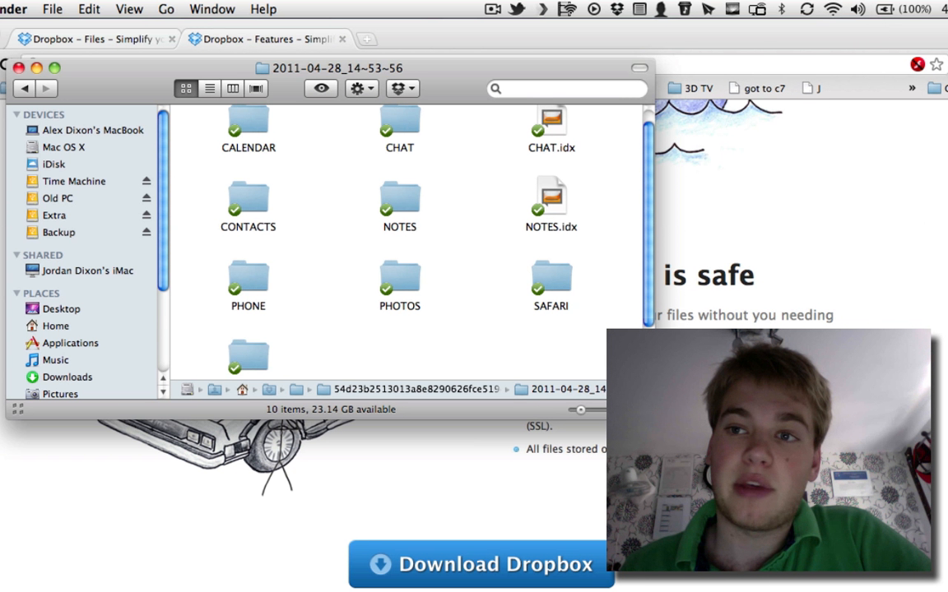
pyautogui.moveTo(830, 176)
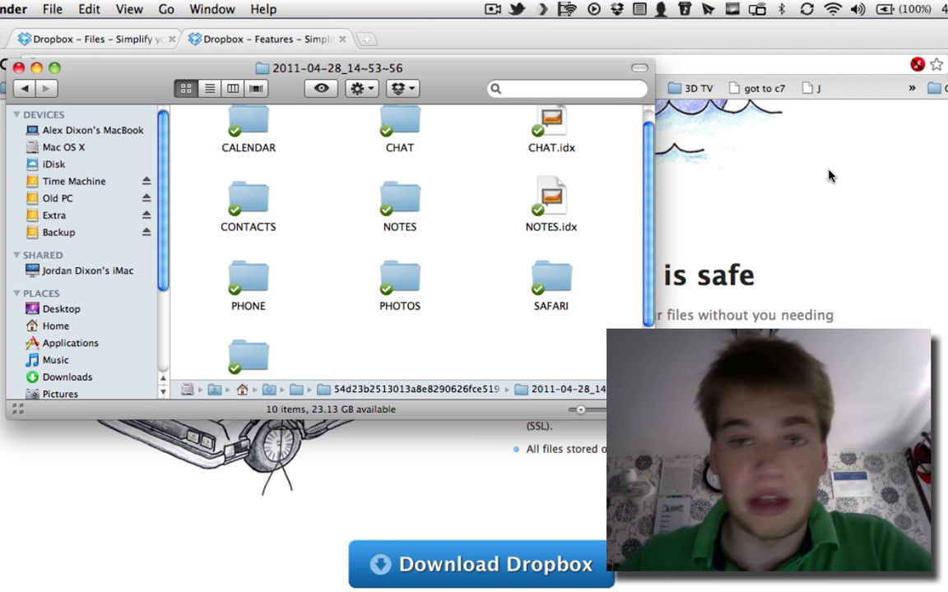
# - Go back to the top-level Dropbox folder and scroll down its icon view
pyautogui.click(24, 88)
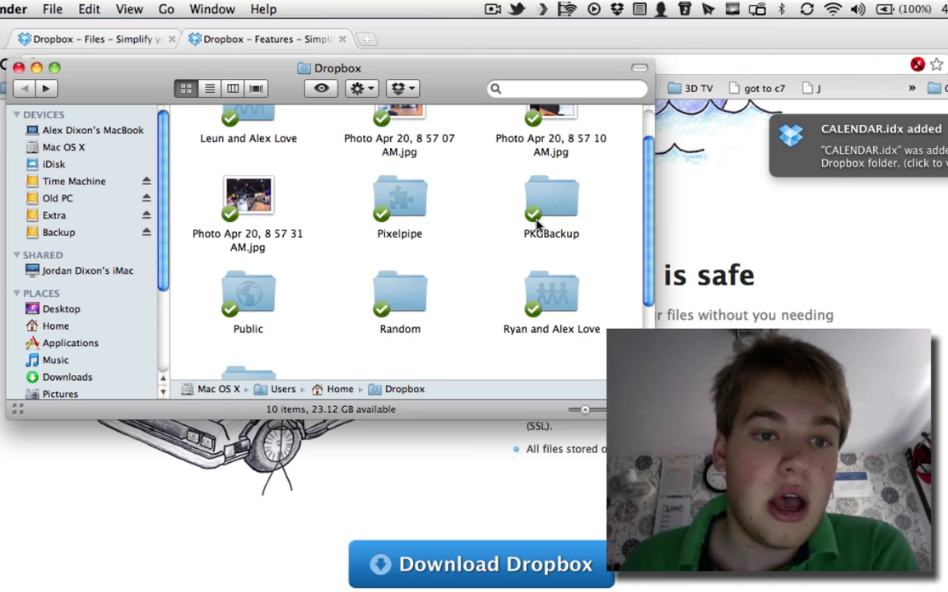
pyautogui.scroll(-3)
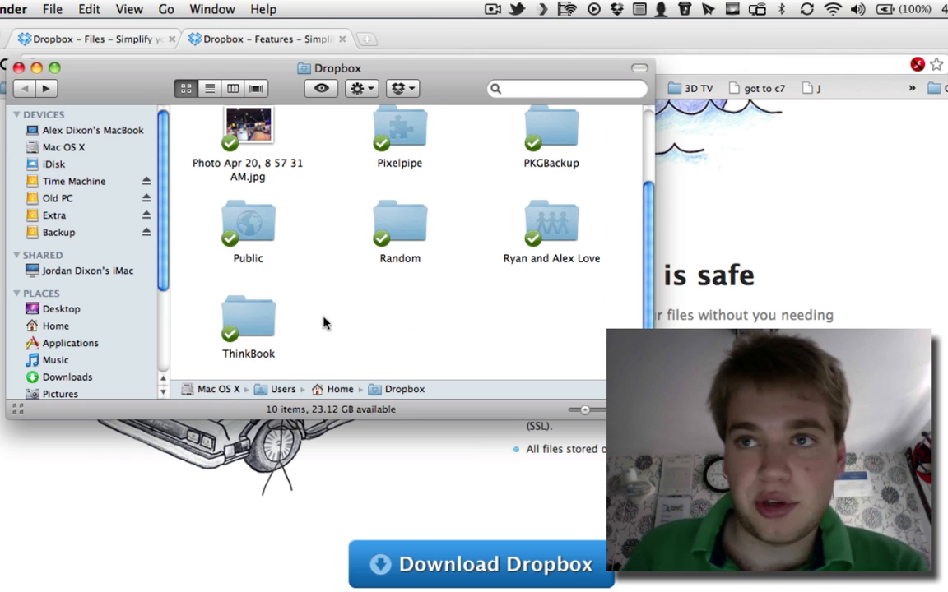
# - Open the Public folder in Dropbox to add content so it starts syncing
pyautogui.doubleClick(248, 317)
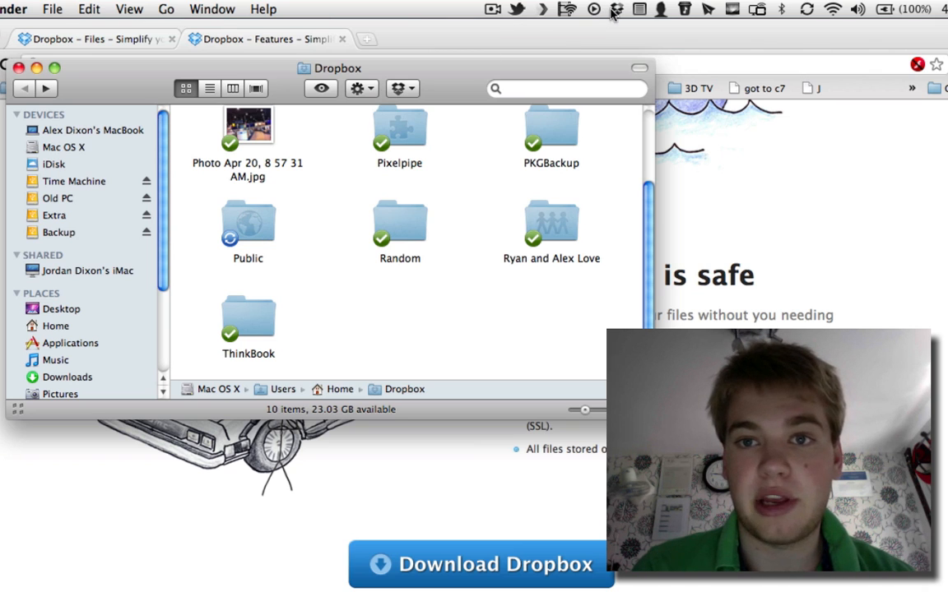
pyautogui.click(616, 9)
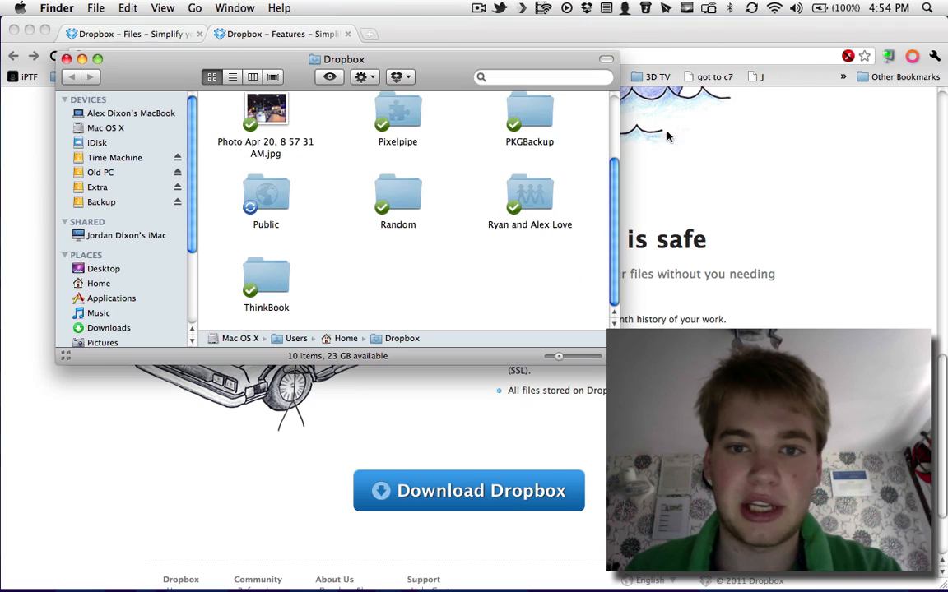
# - Select 'Photo Apr 20, 8 57 31 AM.jpg', scroll, and bring Chrome's Dropbox features page forward
pyautogui.doubleClick(265, 108)
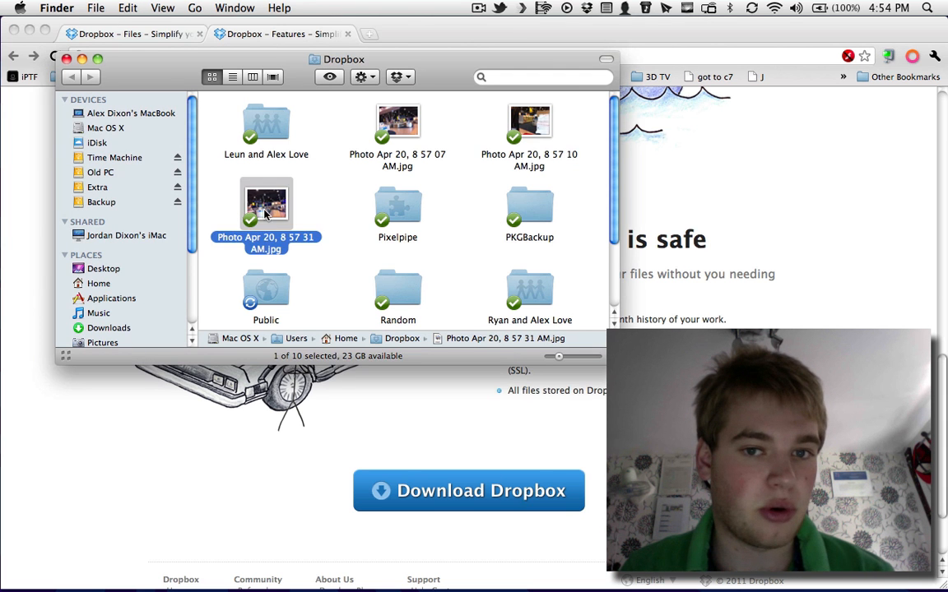
pyautogui.doubleClick(266, 204)
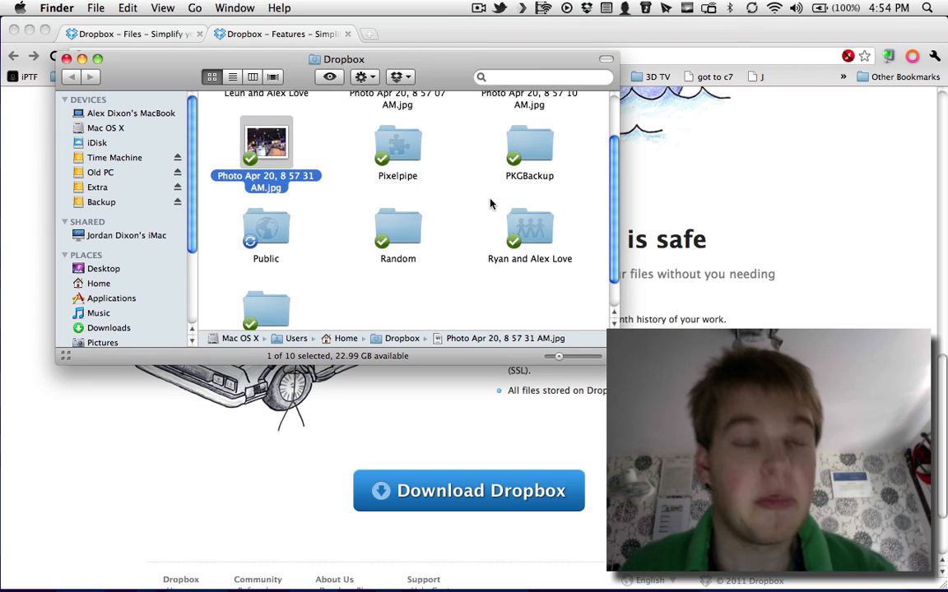
pyautogui.scroll(-3)
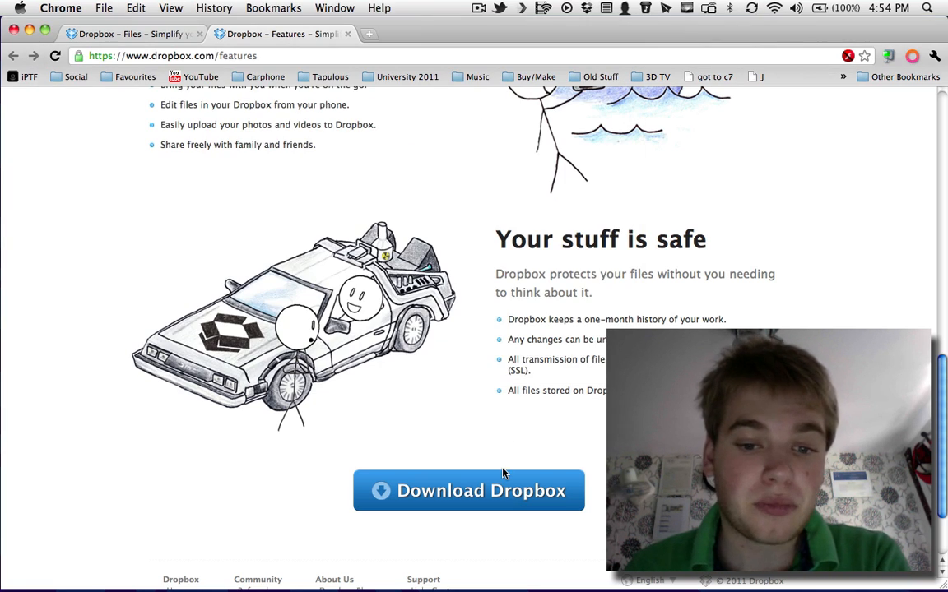
# - Open the Download Dropbox page and request the Windows version under 'Also available for'
pyautogui.click(469, 490)
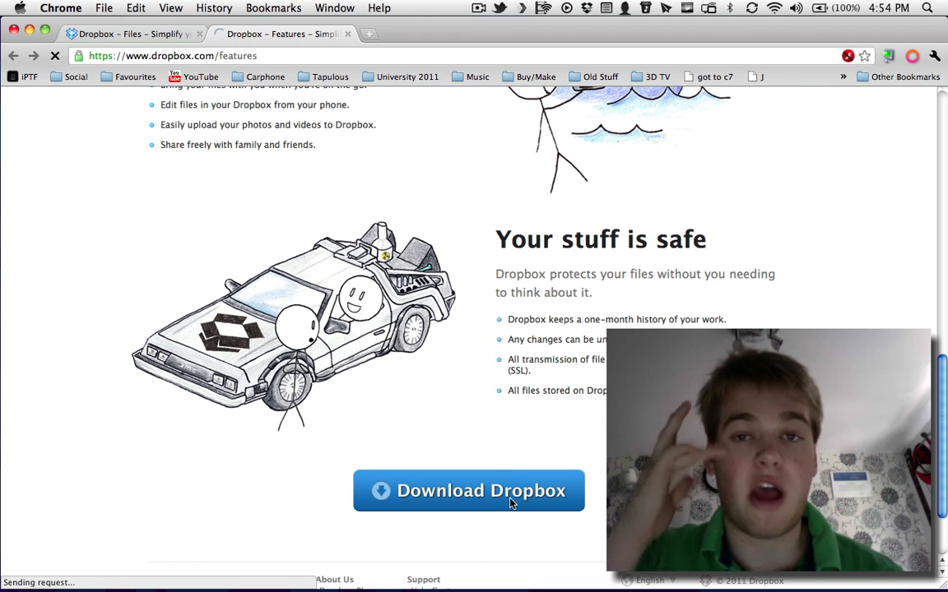
pyautogui.click(468, 490)
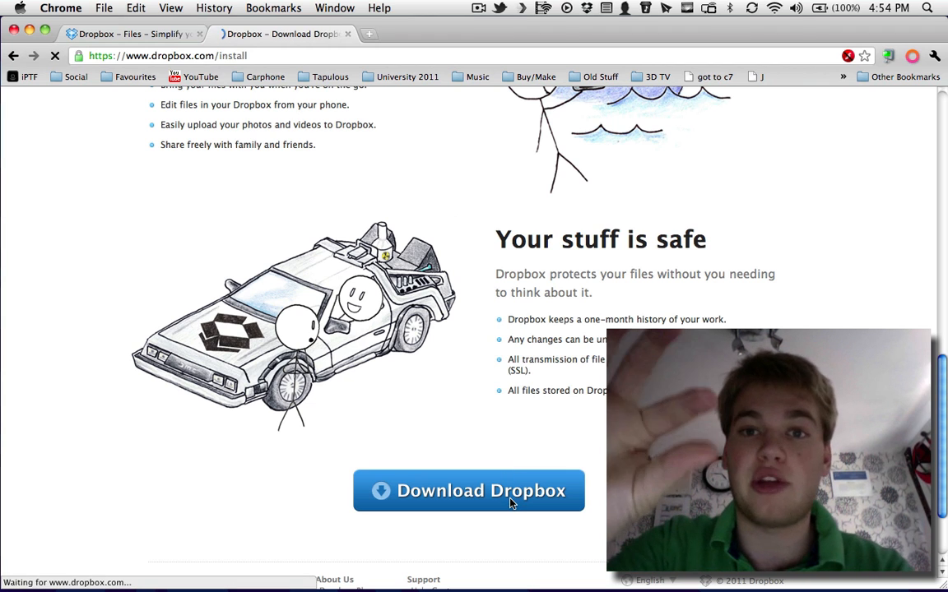
pyautogui.click(468, 490)
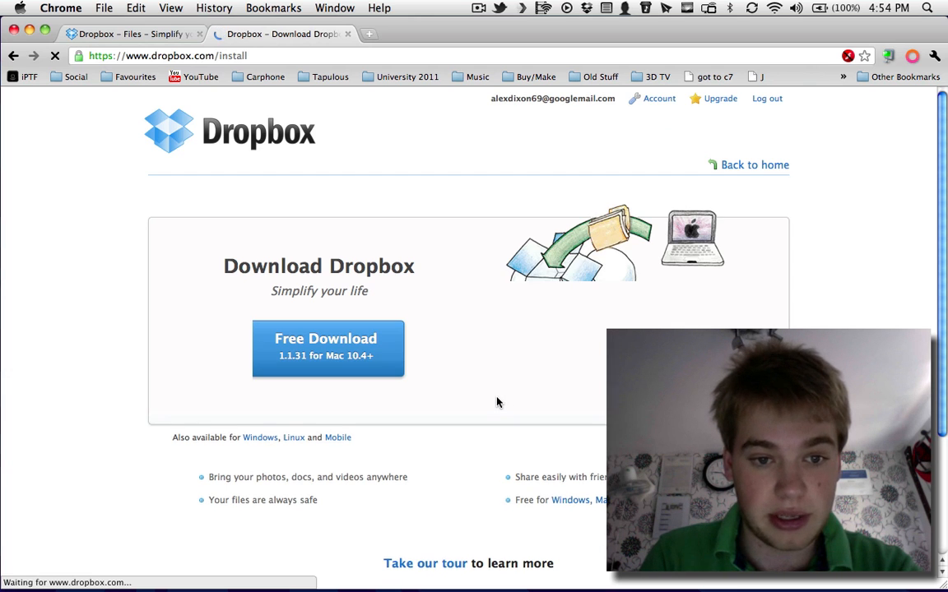
pyautogui.scroll(-3)
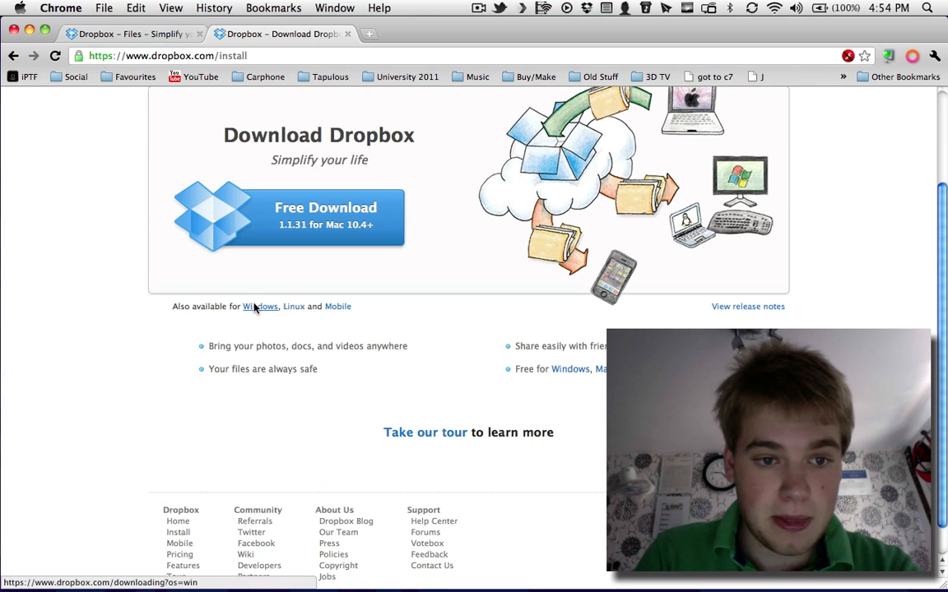
pyautogui.click(260, 306)
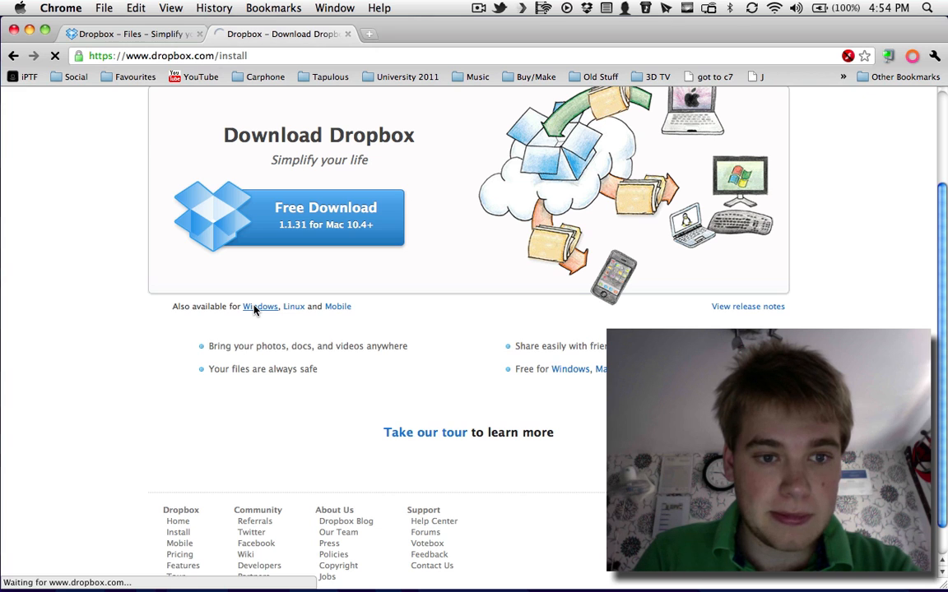